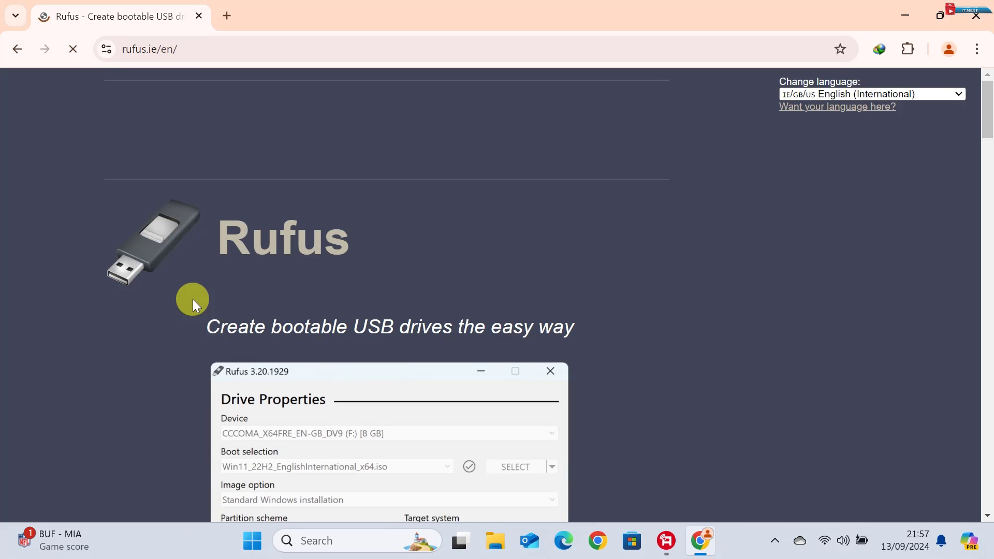
Scroll the rufus.ie page down to the Download section with the Rufus 4.5 releases table.
{"action": "scroll", "scroll_direction": "down", "scroll_amount": 3}
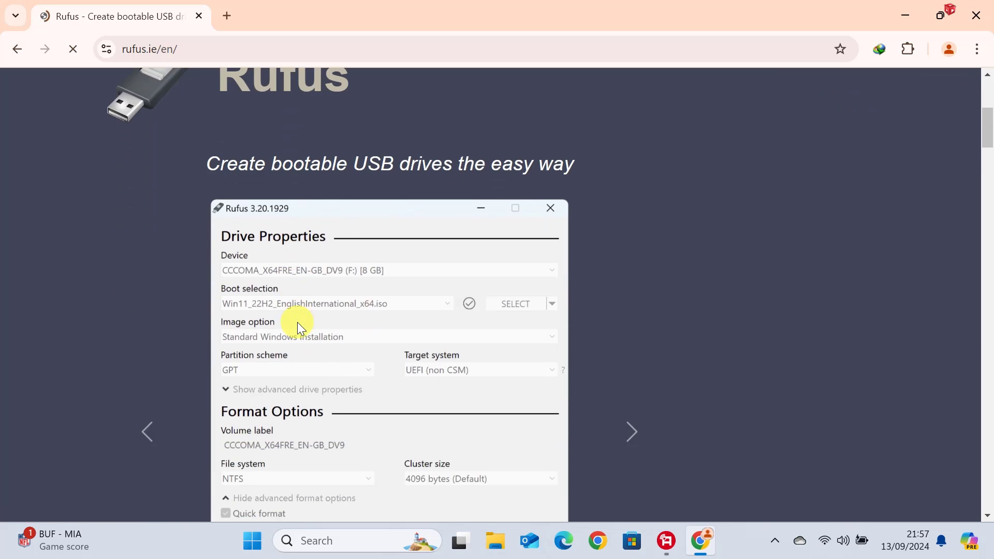
{"action": "scroll", "scroll_direction": "down", "scroll_amount": 3}
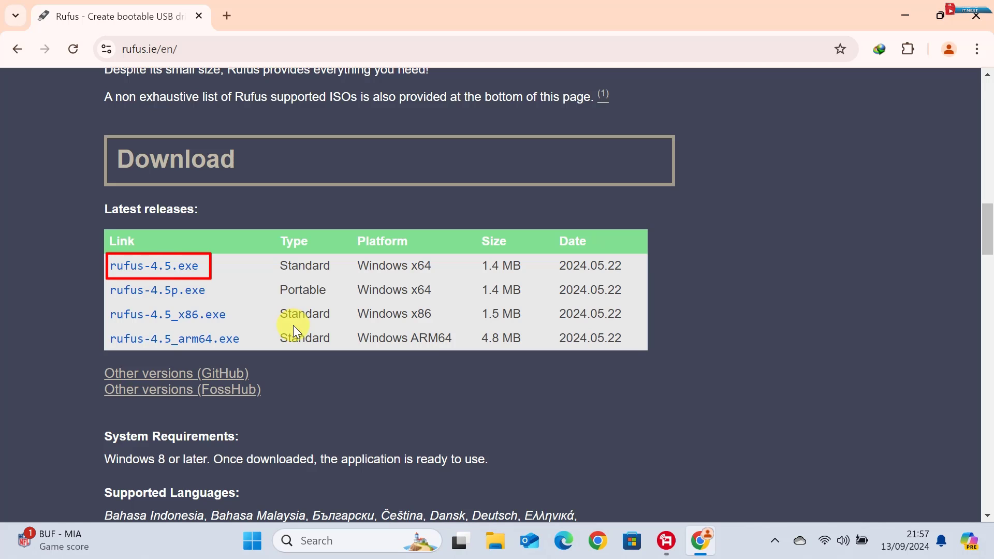
Download the standard 64-bit rufus-4.5.exe via Internet Download Manager's Start Download.
{"action": "left_click", "coordinate": [154, 266]}
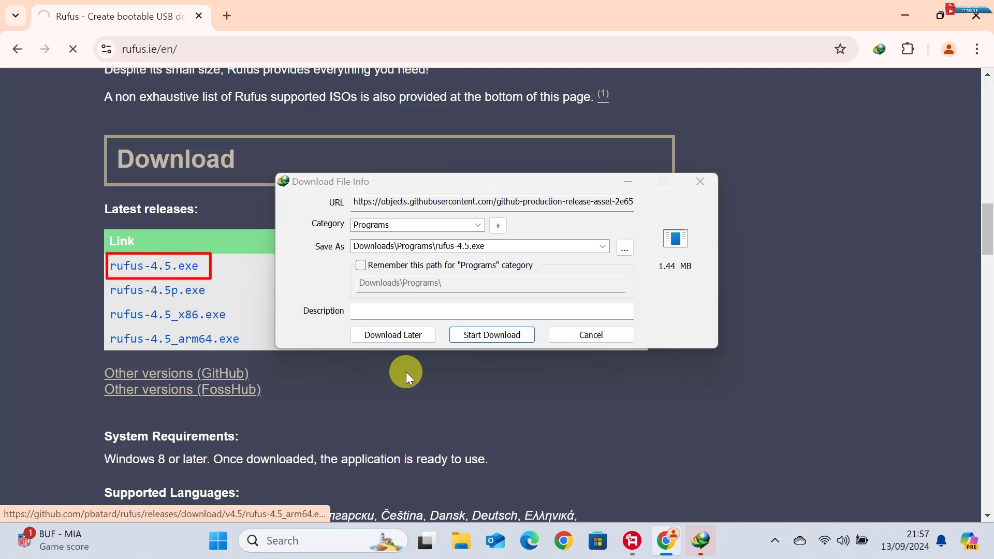
{"action": "left_click", "coordinate": [491, 334]}
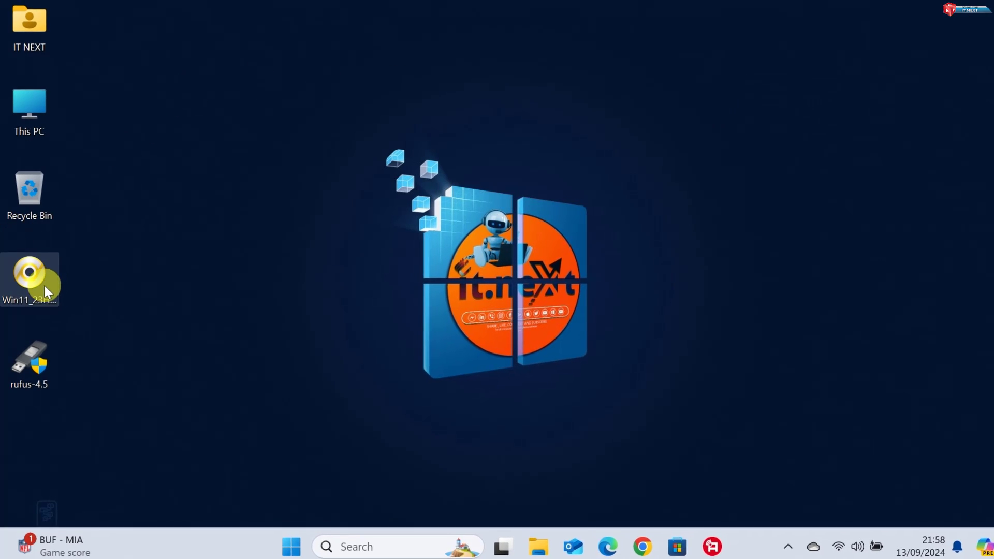
{"action": "mouse_move", "coordinate": [35, 292]}
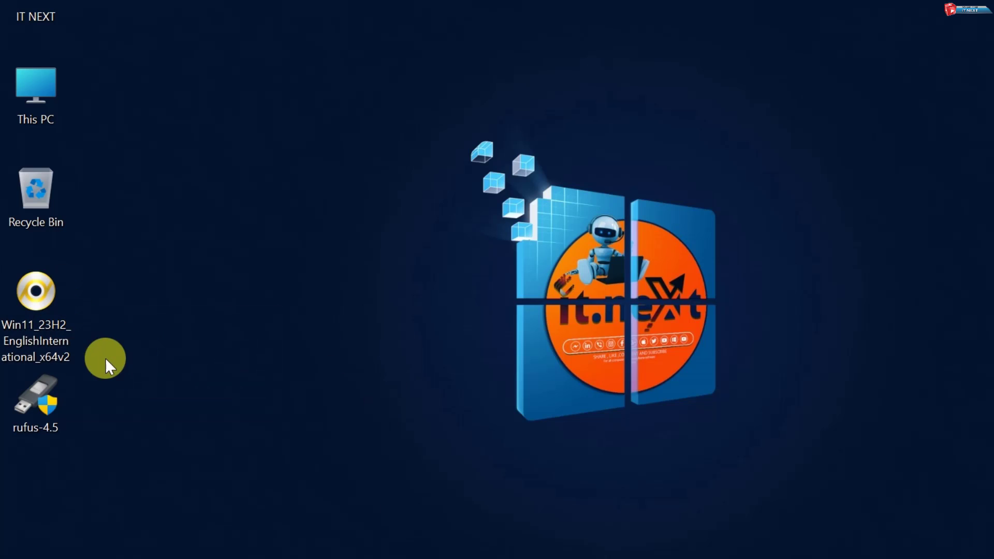
Launch rufus-4.5 from its desktop icon beside the Windows 11 ISO.
{"action": "double_click", "coordinate": [35, 394]}
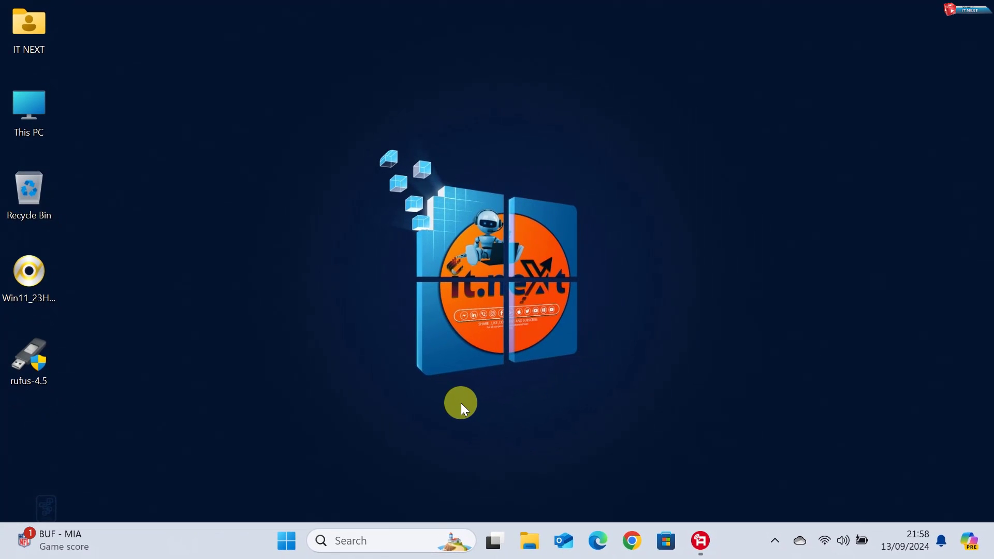
With ESD_ISO (Disk 1) [16 GB] as the device, choose SELECT to browse for a disk image.
{"action": "left_click", "coordinate": [699, 541]}
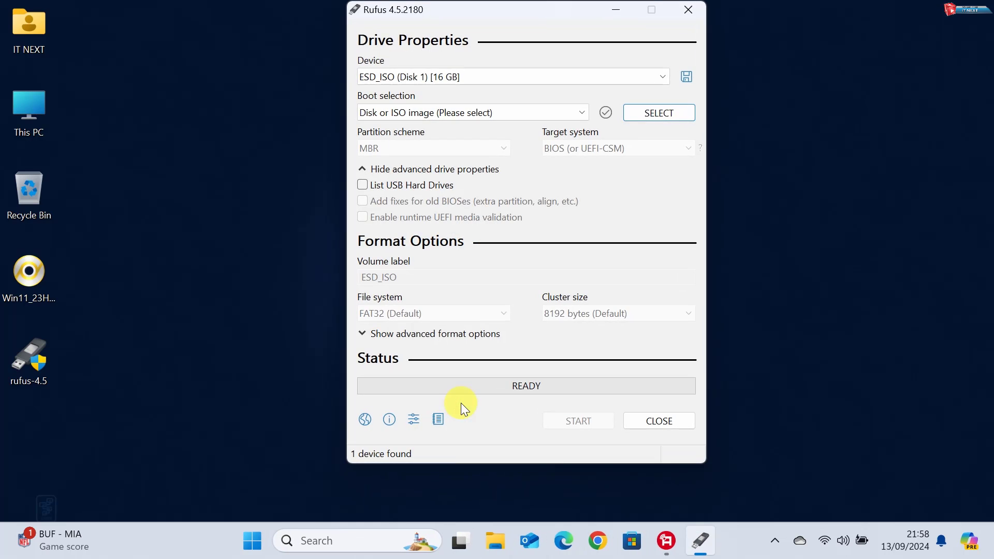
{"action": "left_click_drag", "start_coordinate": [462, 10], "coordinate": [537, 29]}
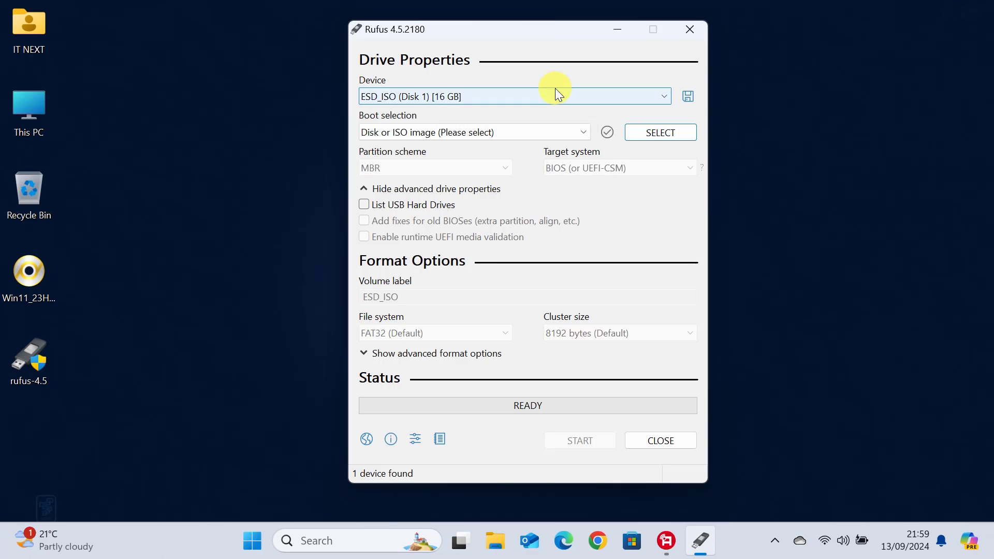
{"action": "left_click", "coordinate": [659, 131]}
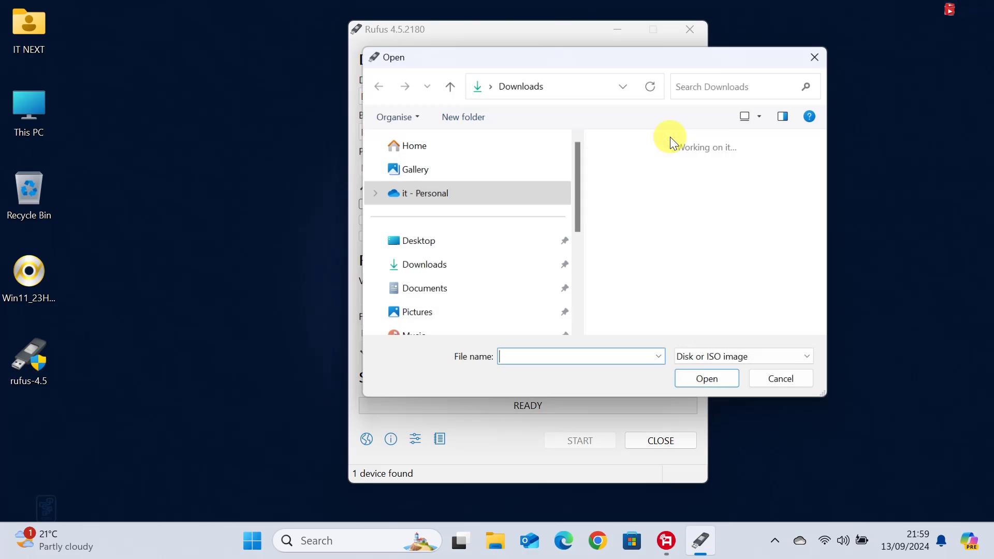
Load Win11_23H2_EnglishInternational_x64v2 from the Desktop as the boot selection.
{"action": "left_click", "coordinate": [418, 240]}
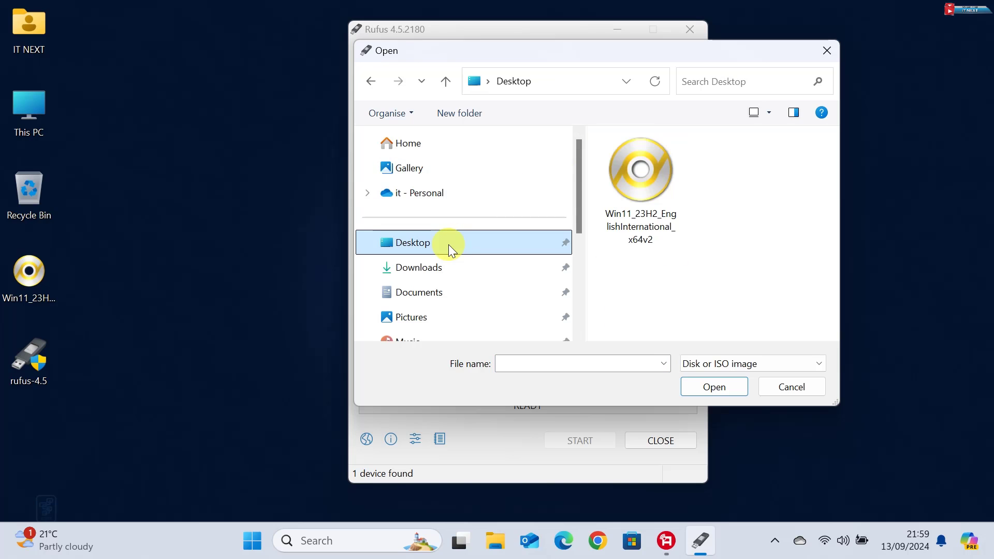
{"action": "left_click", "coordinate": [639, 168]}
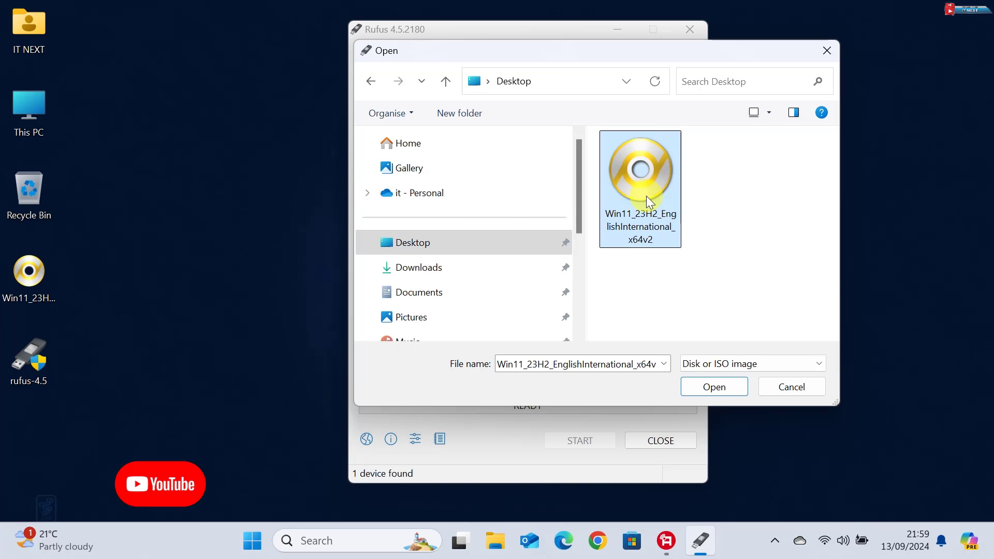
{"action": "left_click", "coordinate": [713, 386]}
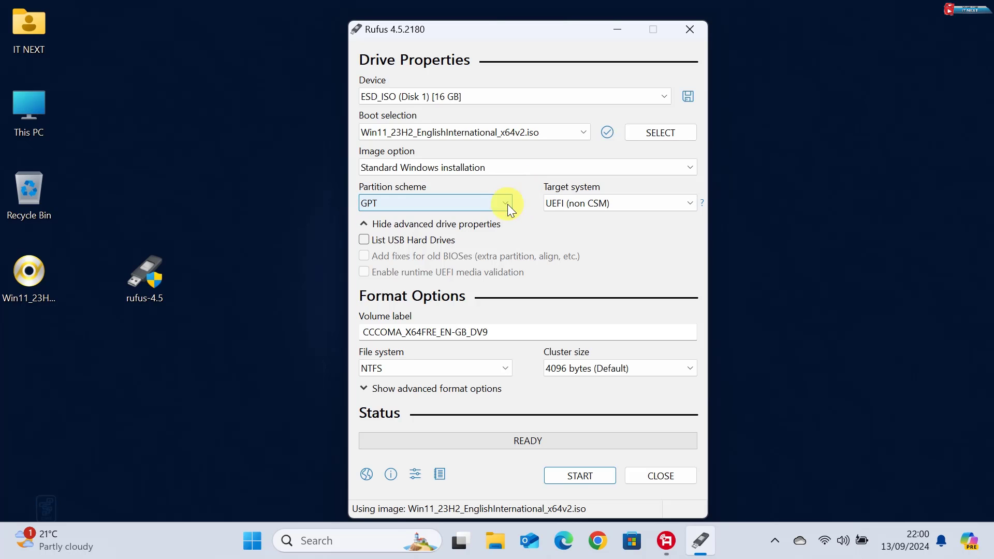
{"action": "mouse_move", "coordinate": [493, 224]}
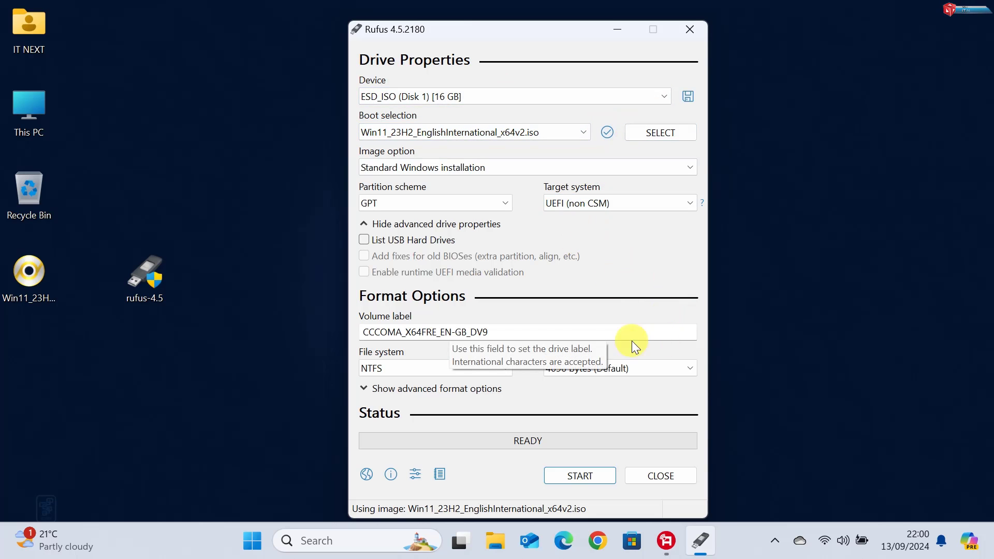
{"action": "left_click", "coordinate": [578, 475]}
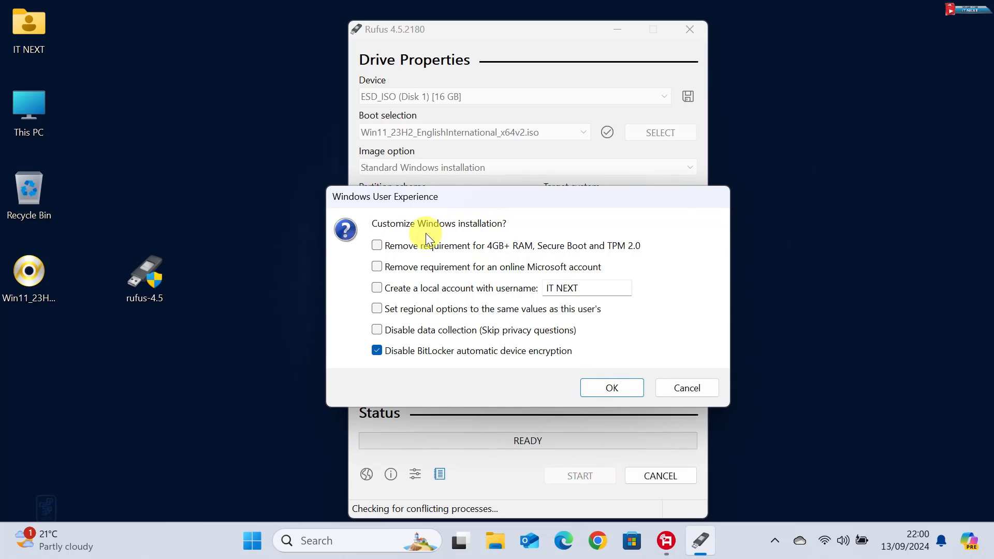
Remove the 4GB RAM/Secure Boot/TPM and online Microsoft account requirements, then accept.
{"action": "left_click", "coordinate": [377, 246]}
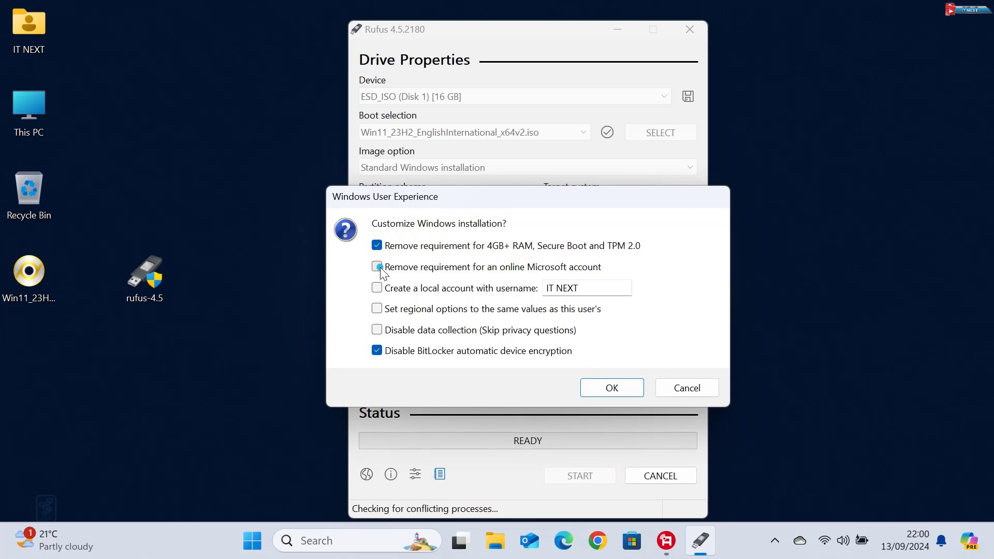
{"action": "left_click", "coordinate": [376, 267]}
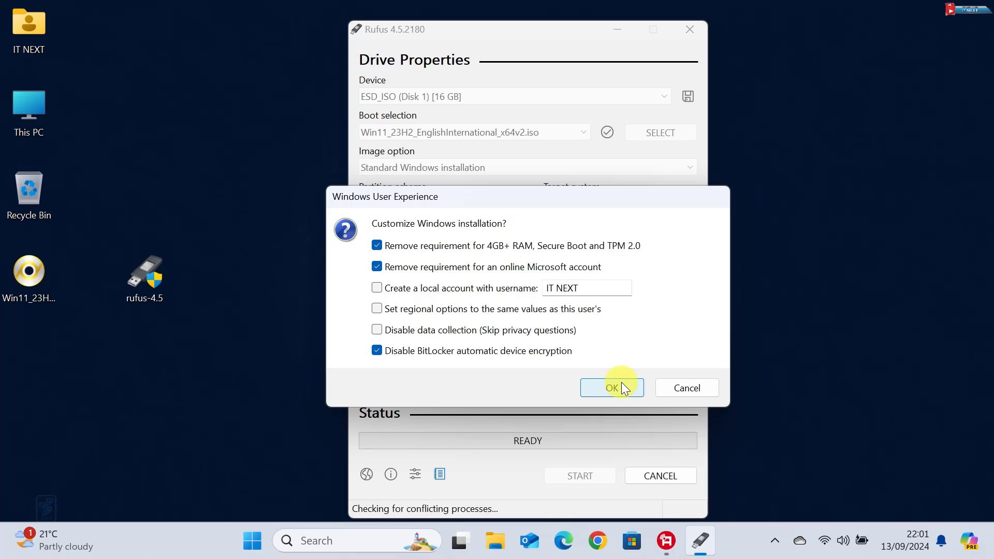
{"action": "left_click", "coordinate": [610, 387]}
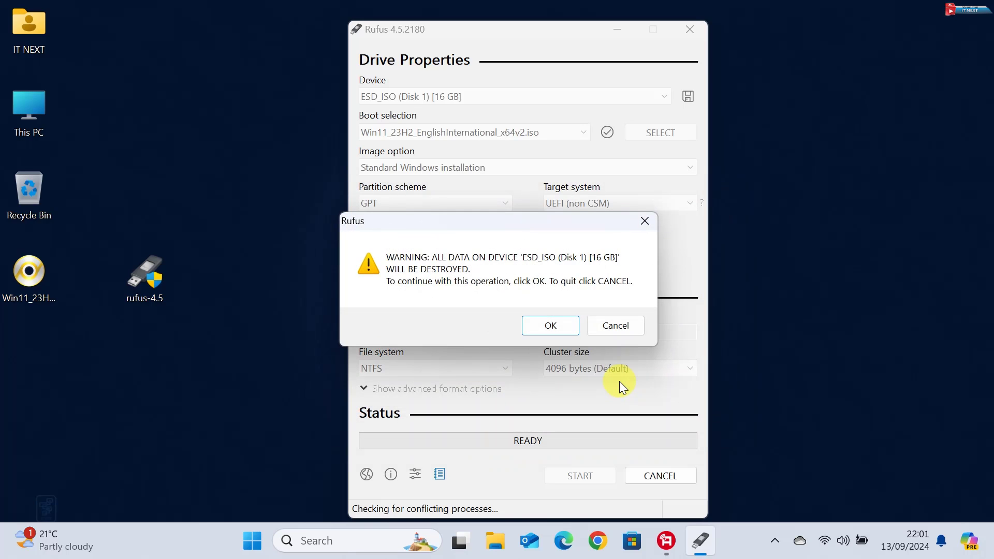
Confirm erasing the 16 GB drive and write the Windows 11 installer until READY shows green.
{"action": "left_click", "coordinate": [549, 325]}
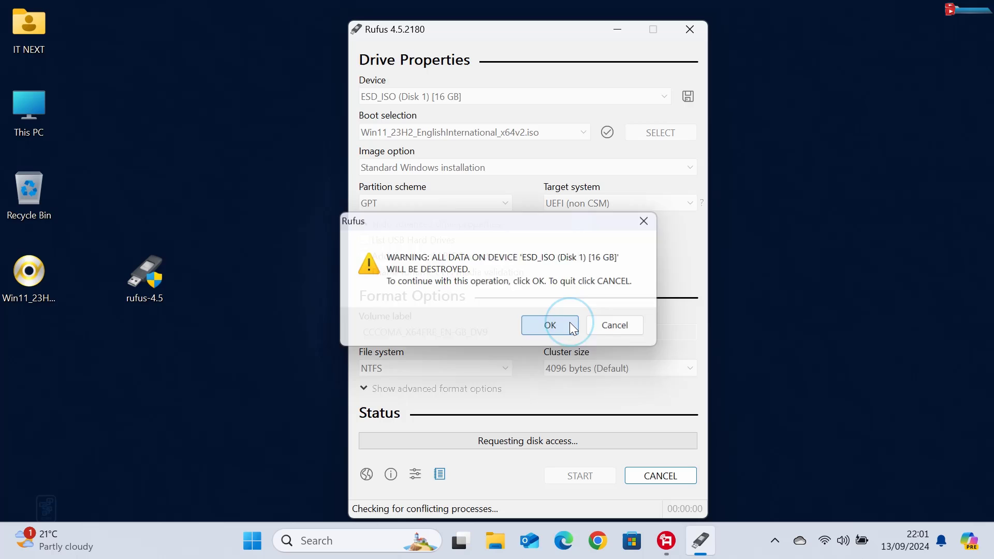
{"action": "left_click", "coordinate": [548, 324]}
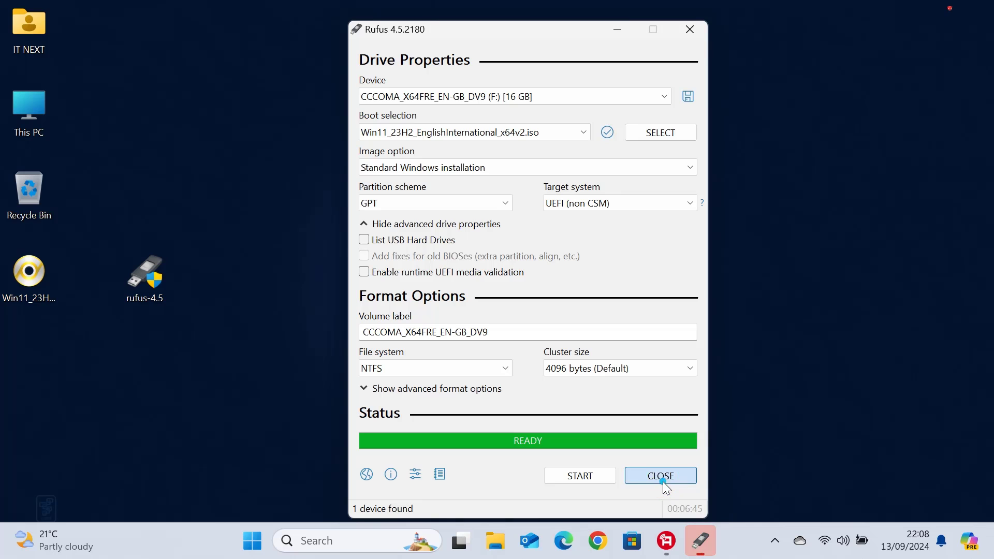
Close Rufus now that the bootable USB is finished, leaving the desktop clear.
{"action": "left_click", "coordinate": [659, 475]}
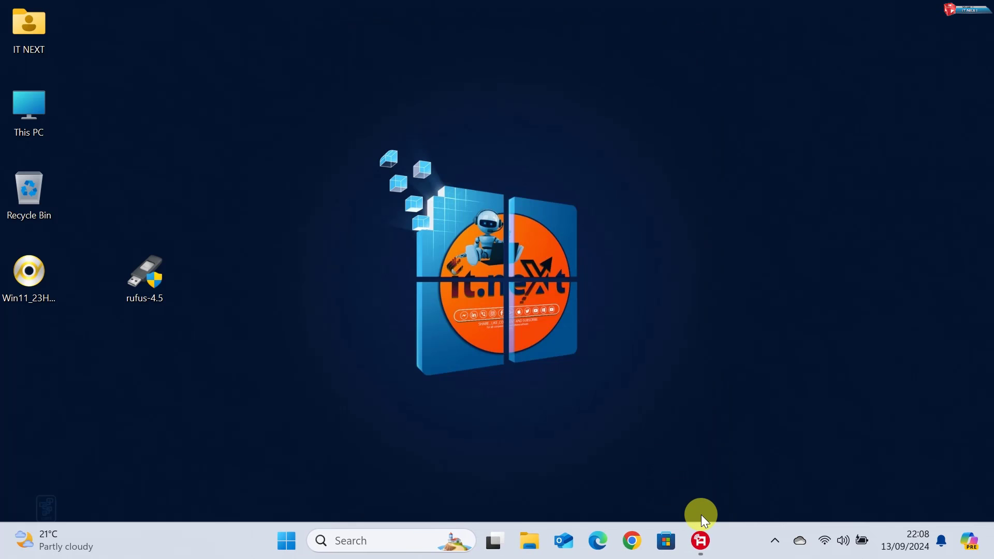
{"action": "mouse_move", "coordinate": [727, 341]}
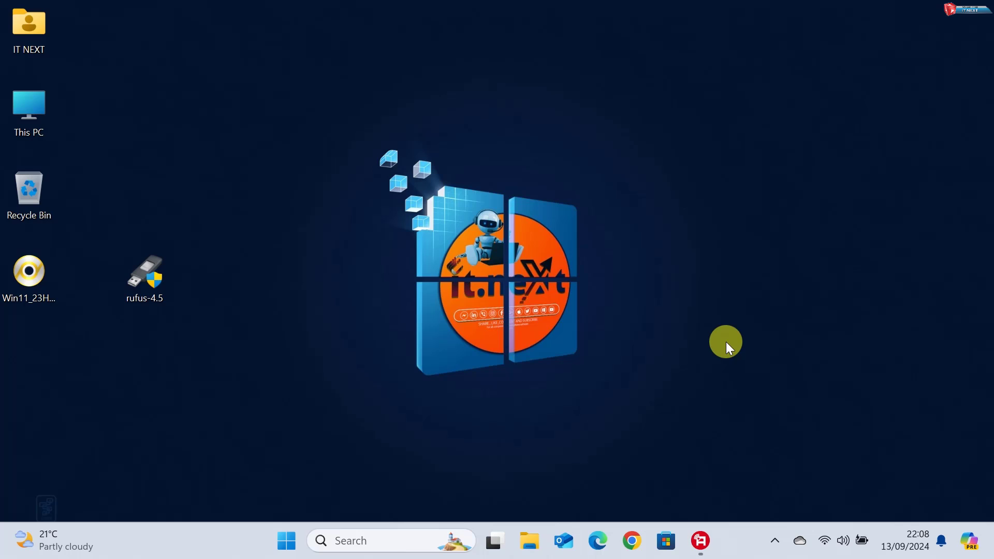
{"action": "mouse_move", "coordinate": [732, 346]}
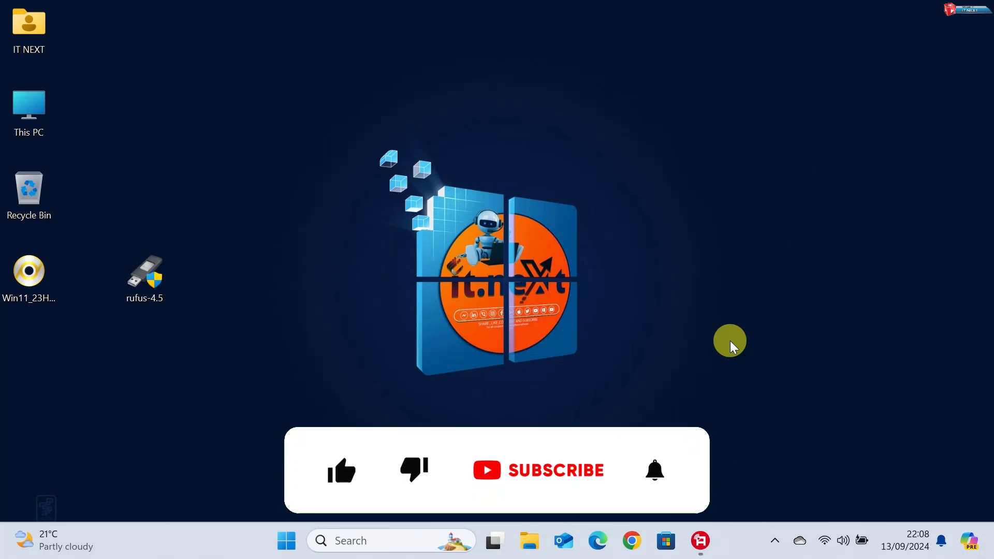
{"action": "left_click", "coordinate": [341, 470]}
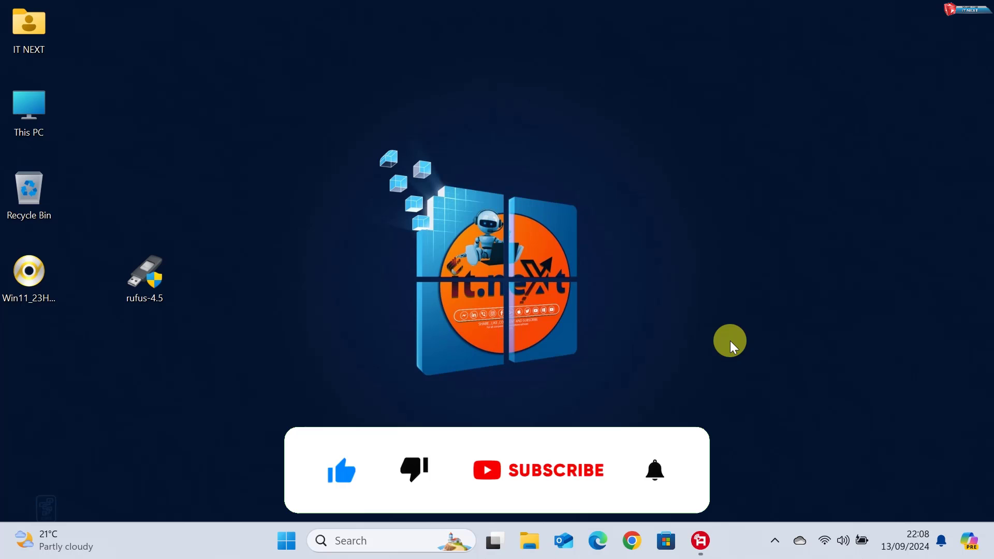